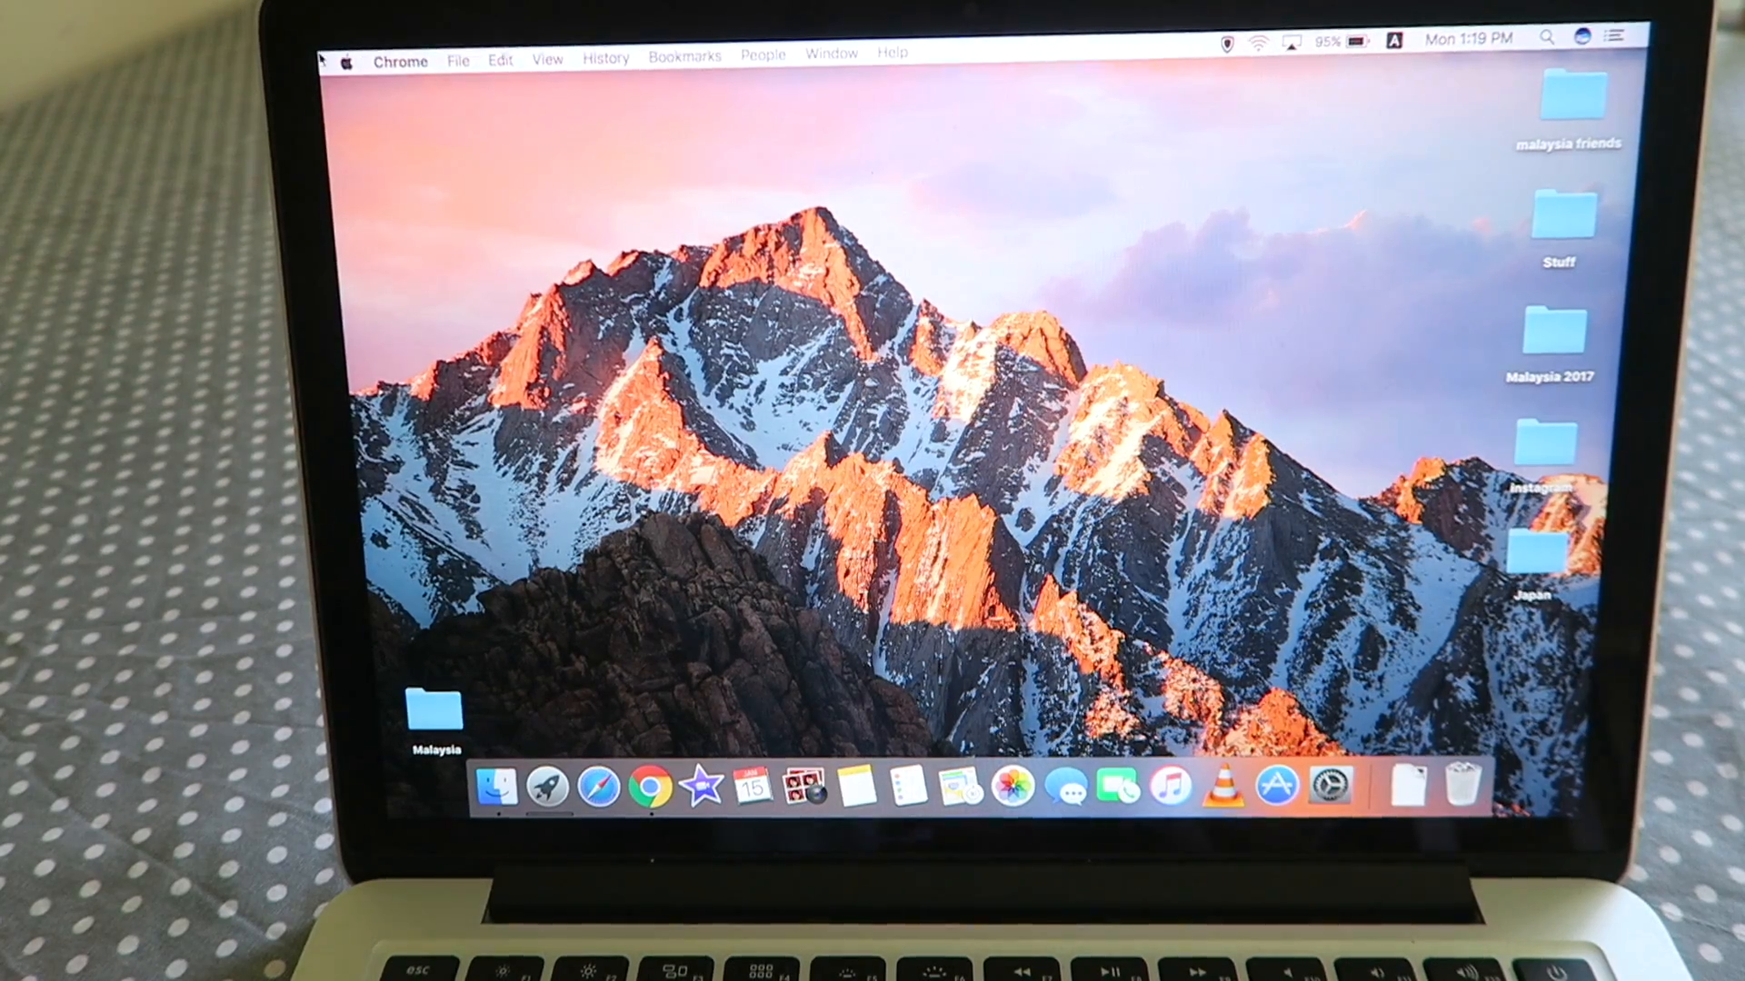
- Relaunch Photo Booth from the Dock; it still reports no connected camera
{"action": "left_click", "coordinate": [349, 62]}
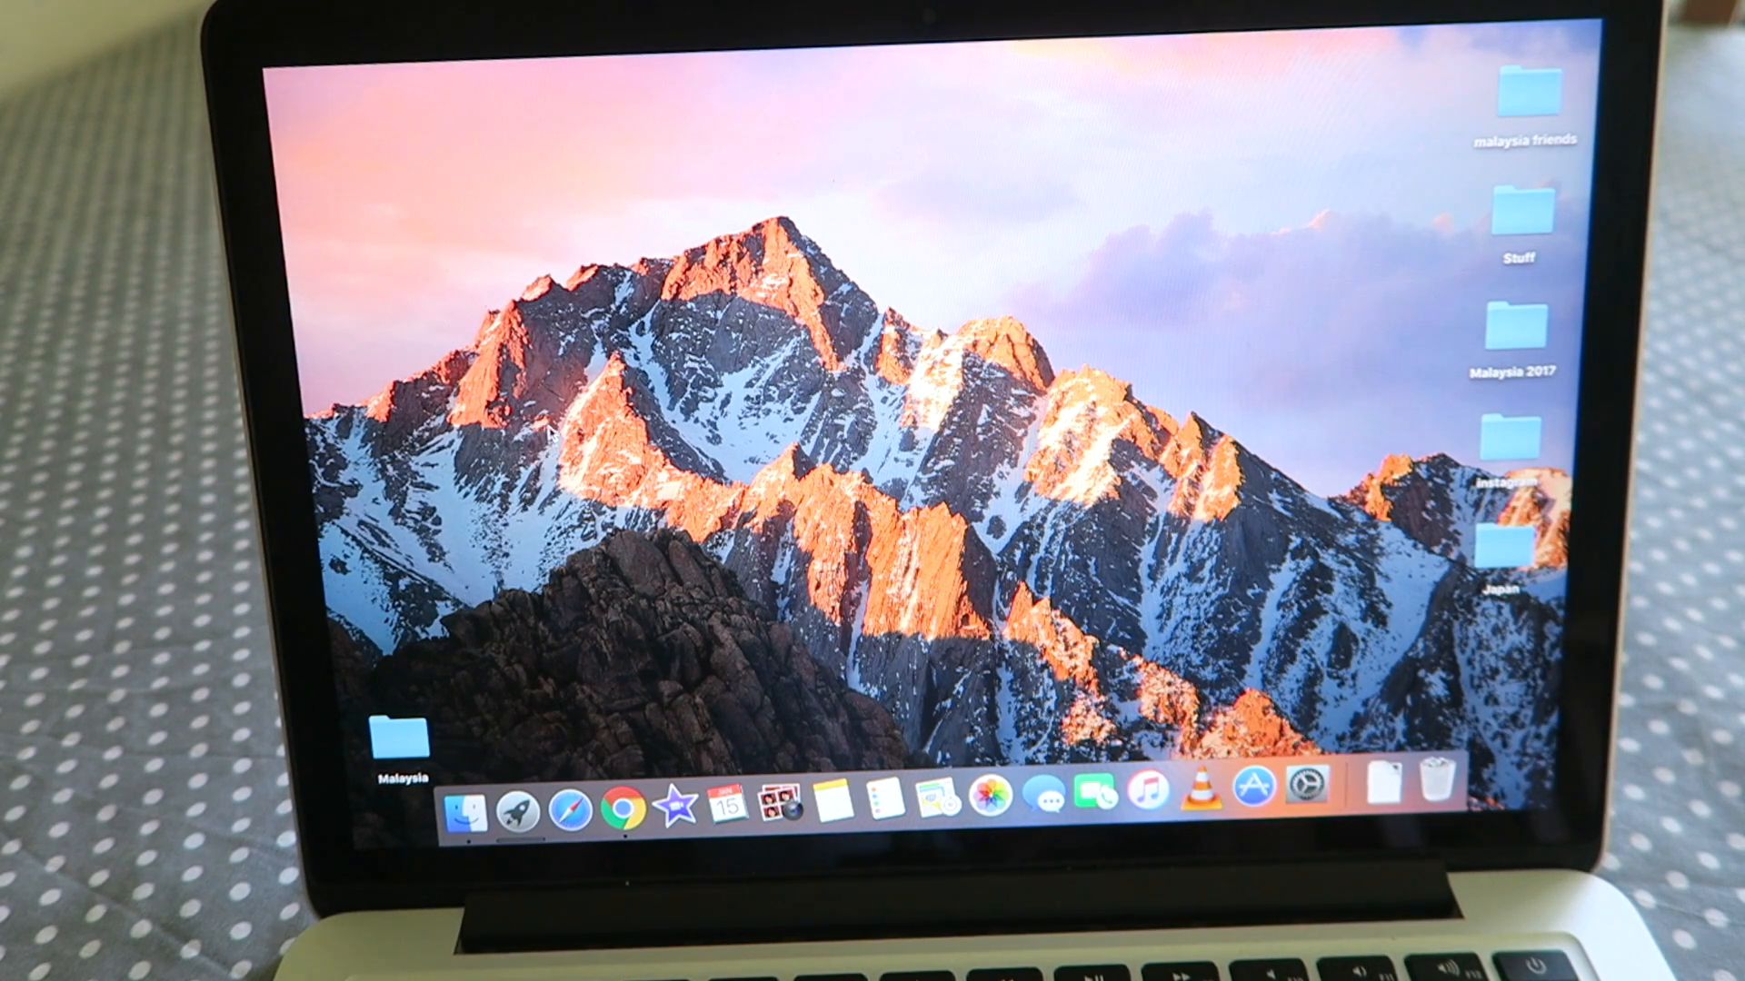
{"action": "mouse_move", "coordinate": [781, 805]}
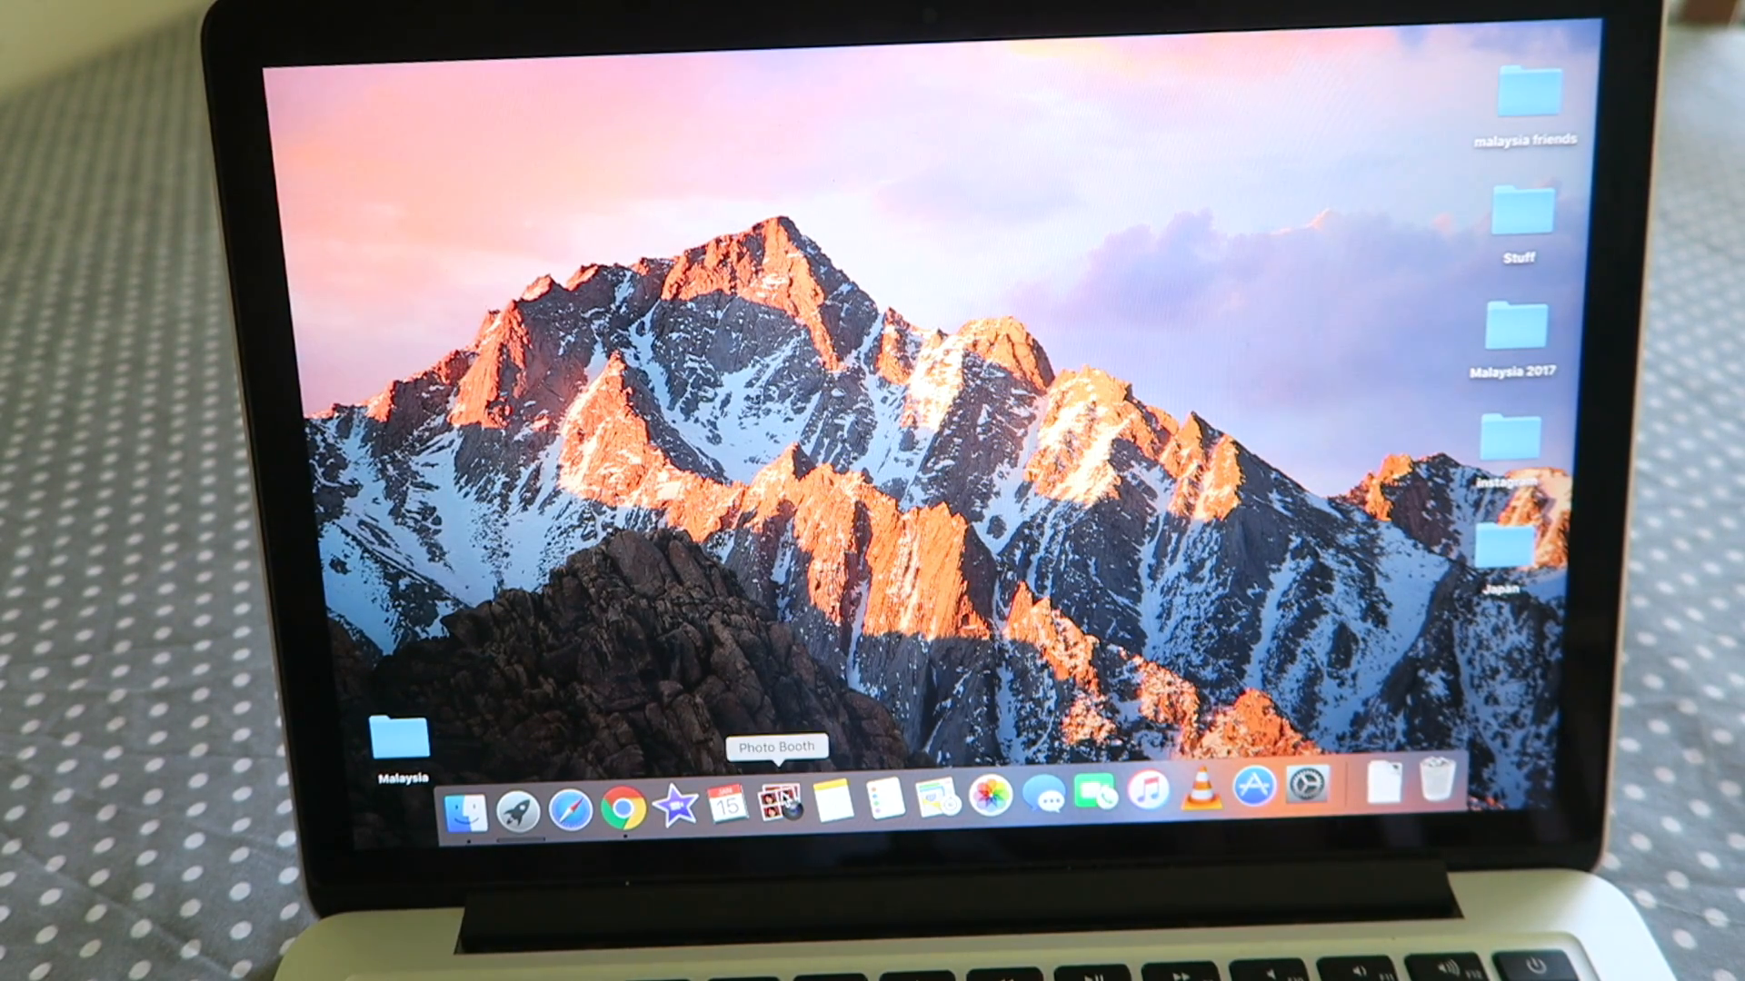
{"action": "left_click", "coordinate": [783, 809]}
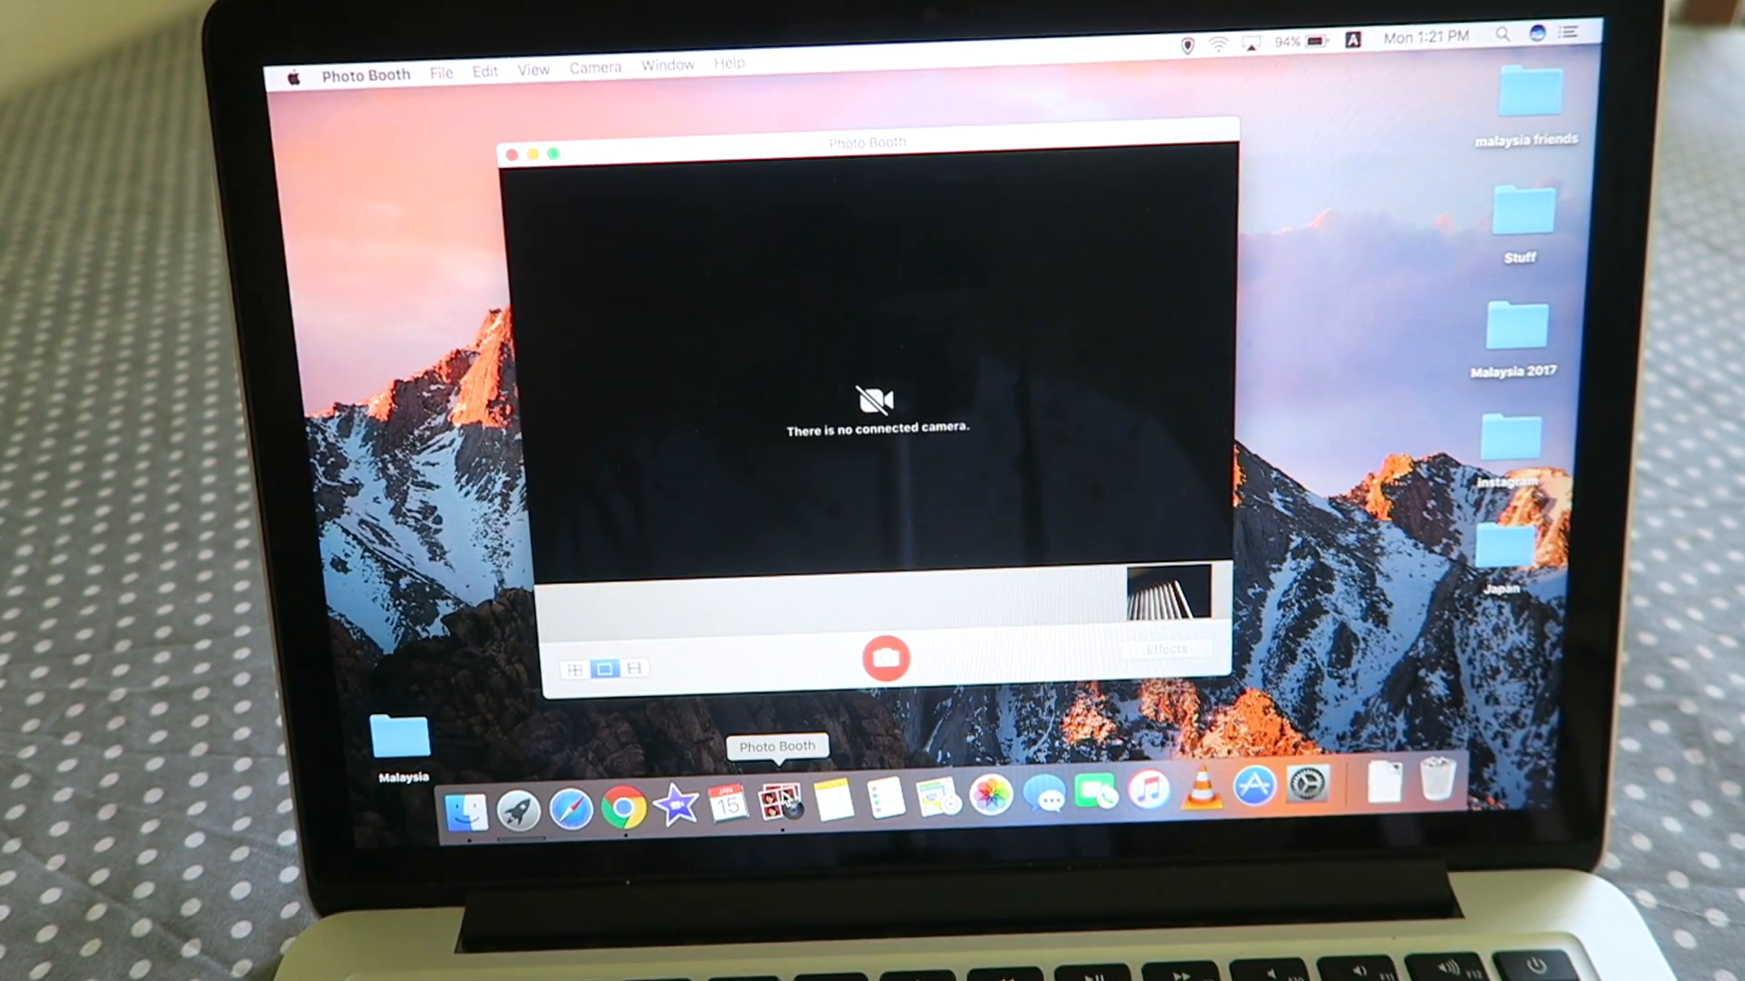